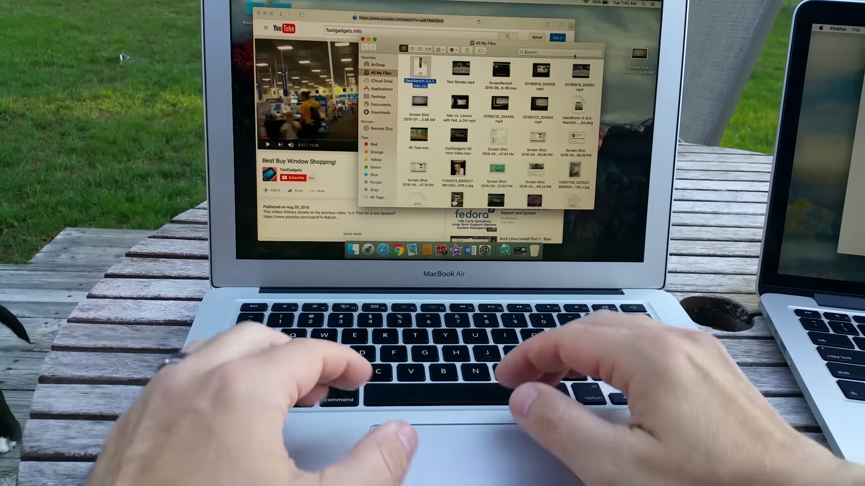
Step: Switch the built-in display to a Scaled resolution, listing options up to 1440 × 900
type("geekbench")
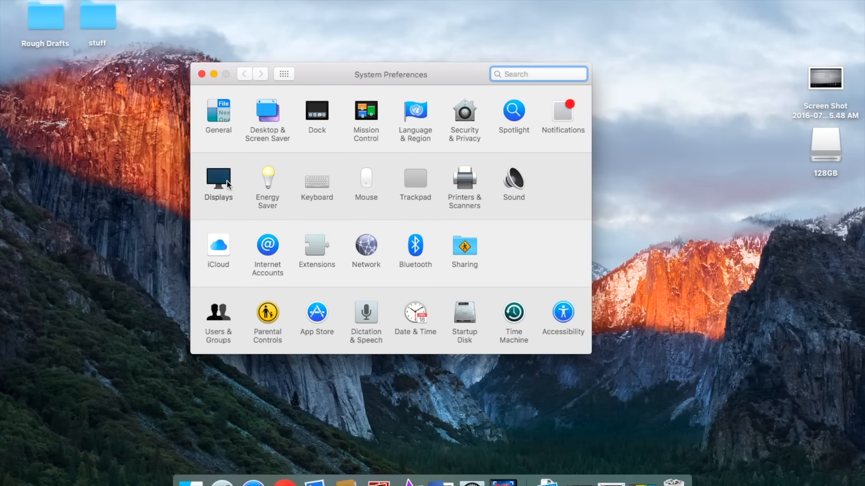
left_click(218, 184)
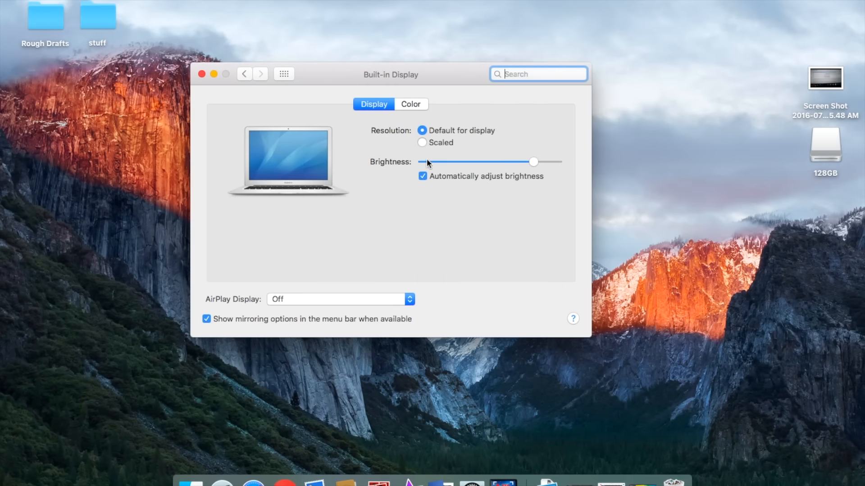
left_click(423, 142)
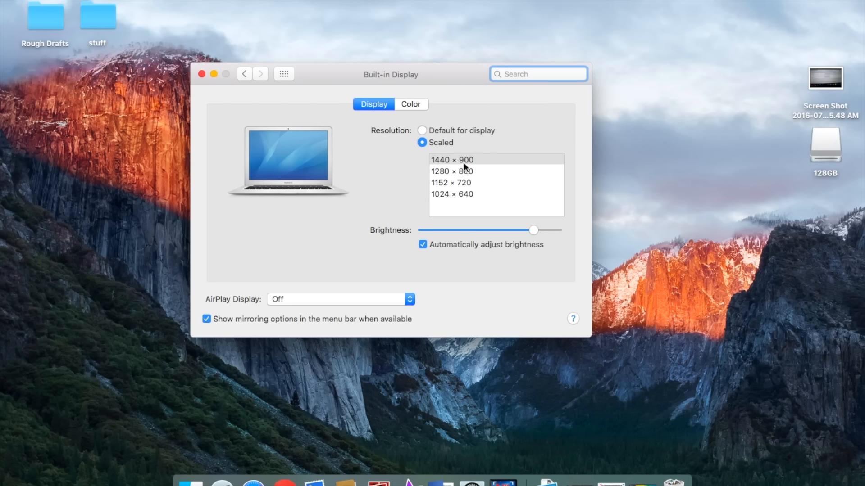
mouse_move(430, 138)
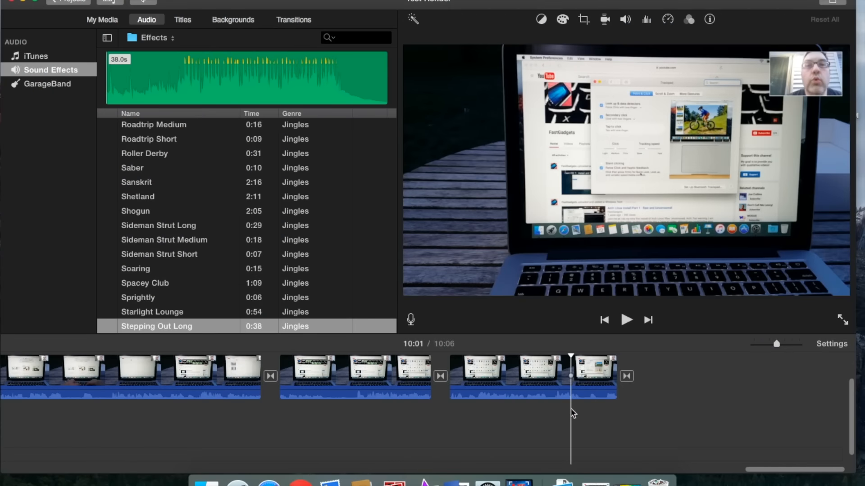
mouse_move(137, 204)
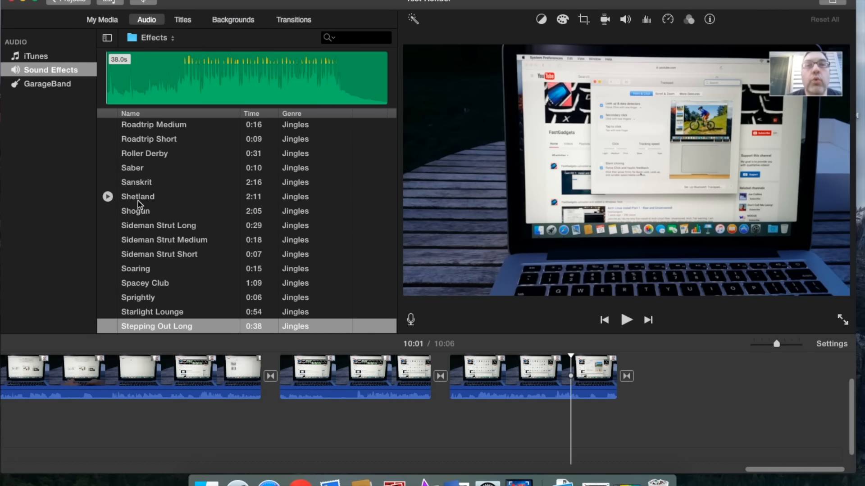
mouse_move(142, 206)
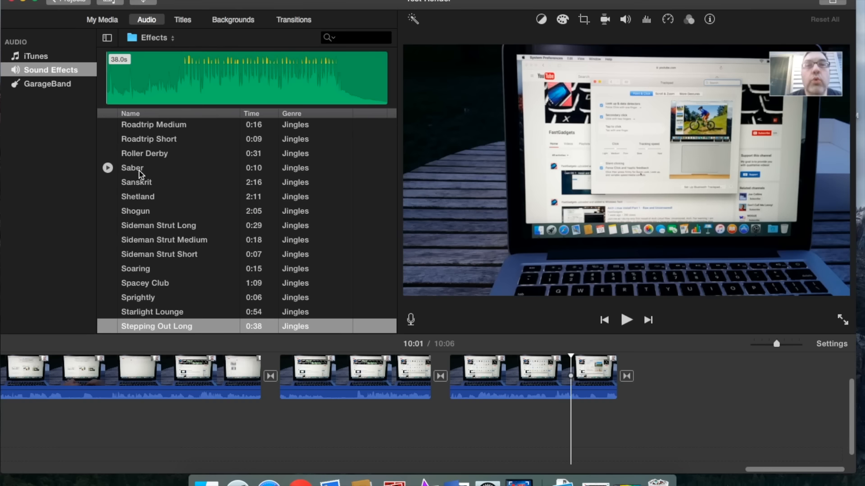
left_click(144, 153)
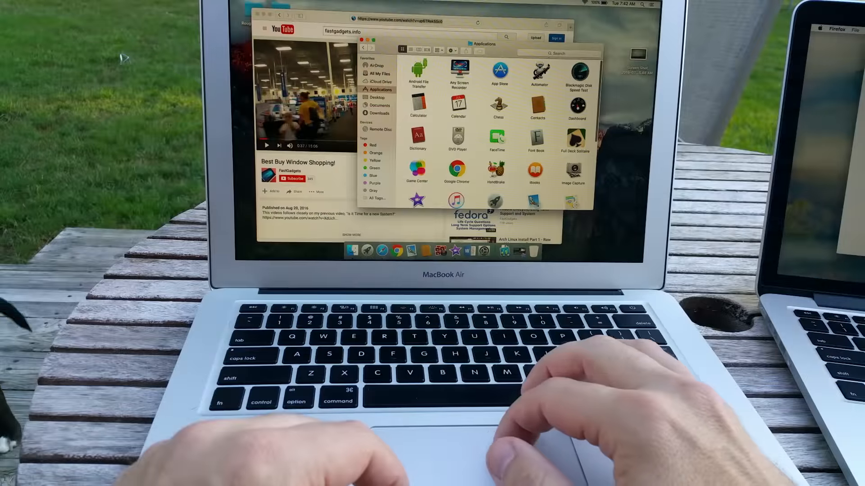
Step: Find Geekbench 3 by searching 'geek' and launch it
type("geekbench")
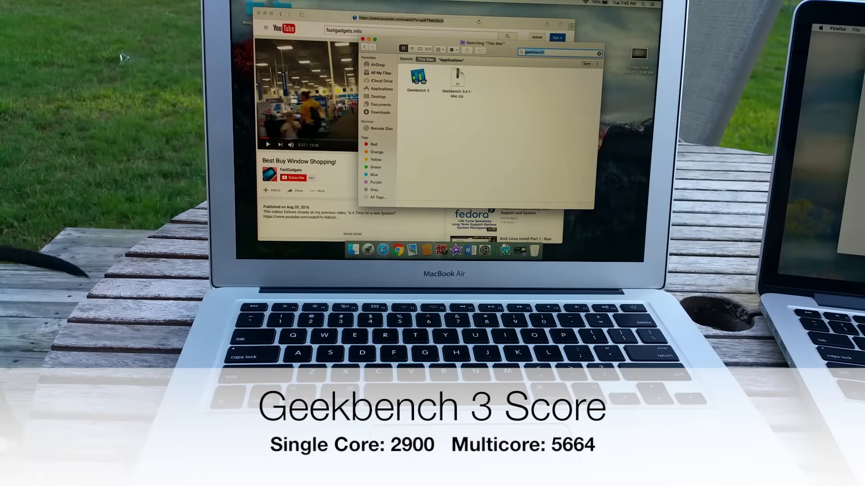
left_click(417, 73)
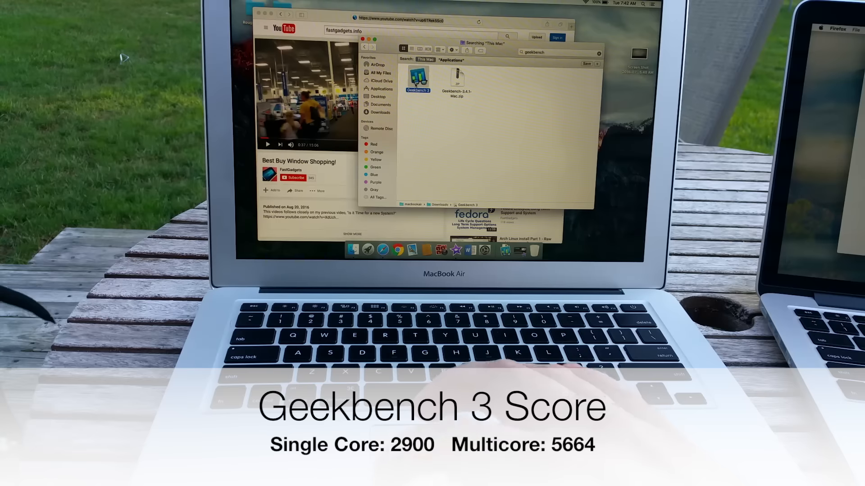
double_click(417, 78)
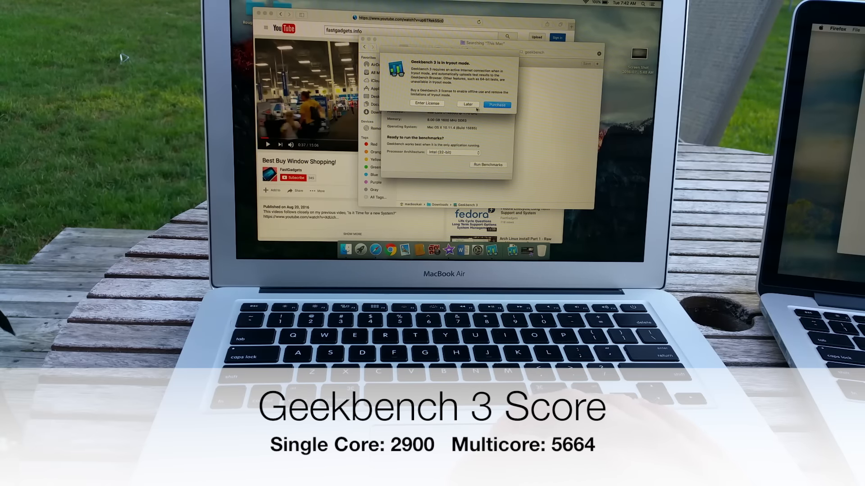
Step: Dismiss the tryout-mode notice with Later and start the benchmark run
left_click(467, 105)
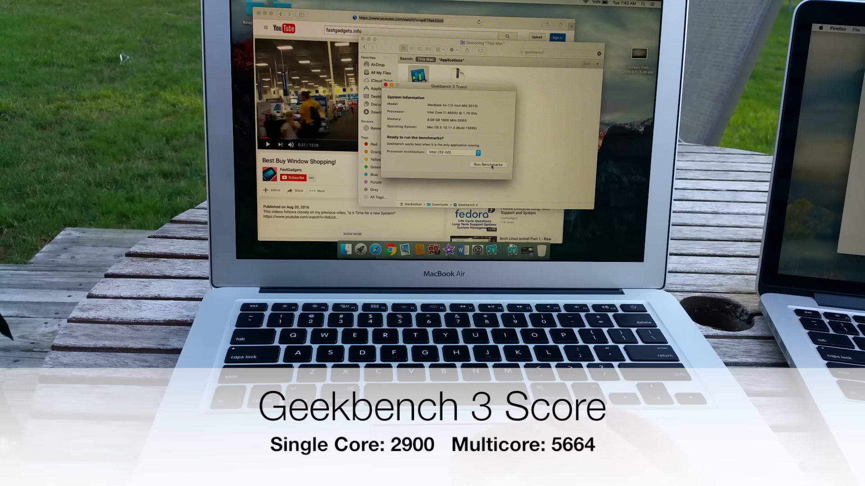
left_click(488, 164)
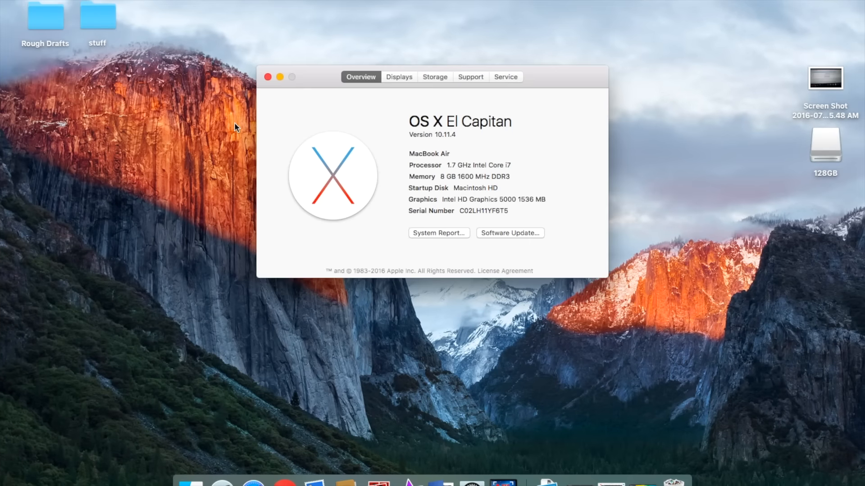
mouse_move(461, 173)
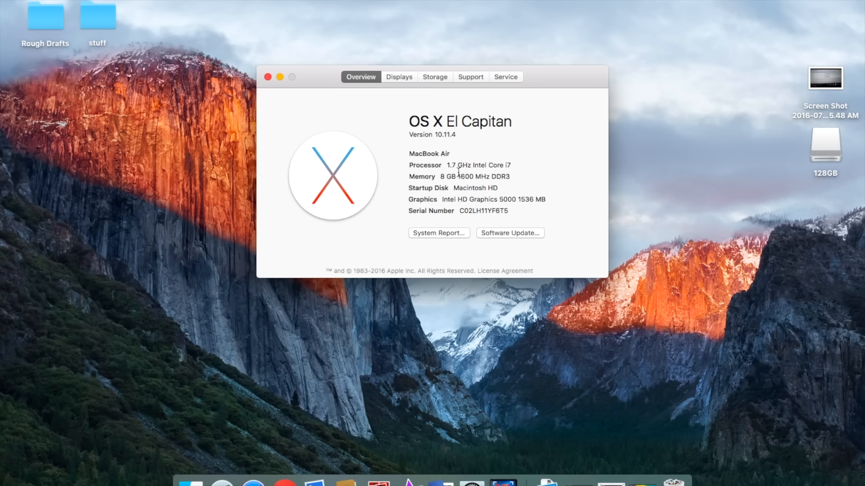
mouse_move(525, 196)
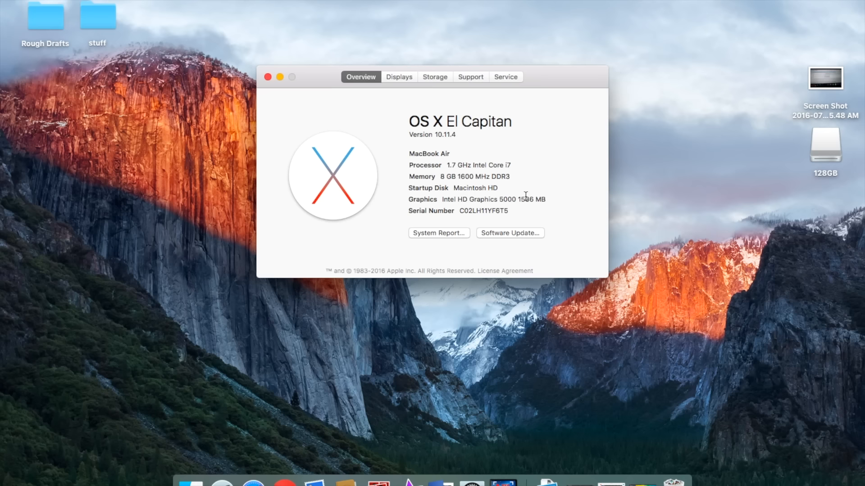